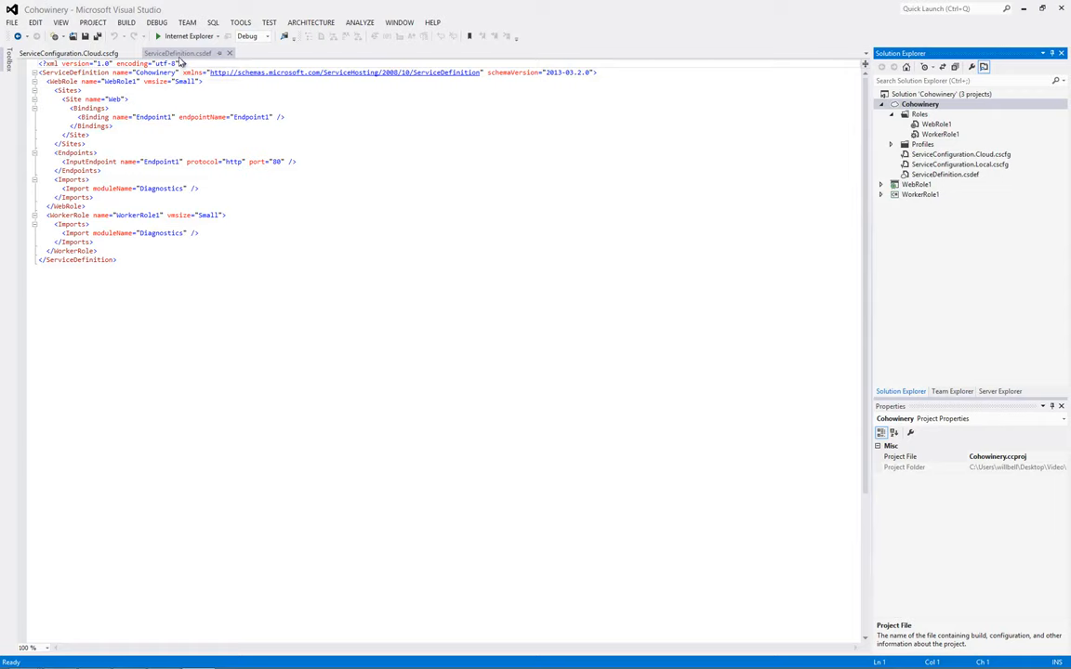
mouse_move(298, 107)
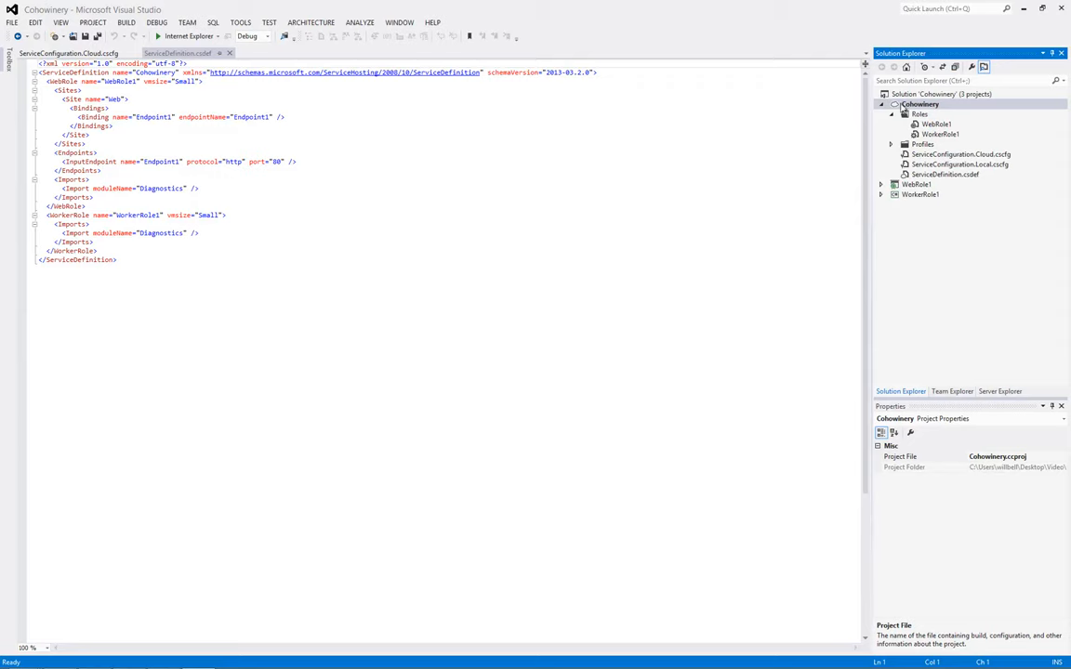
Open the Publish Windows Azure Application wizard for Cohowinery and show its Settings page
right_click(919, 104)
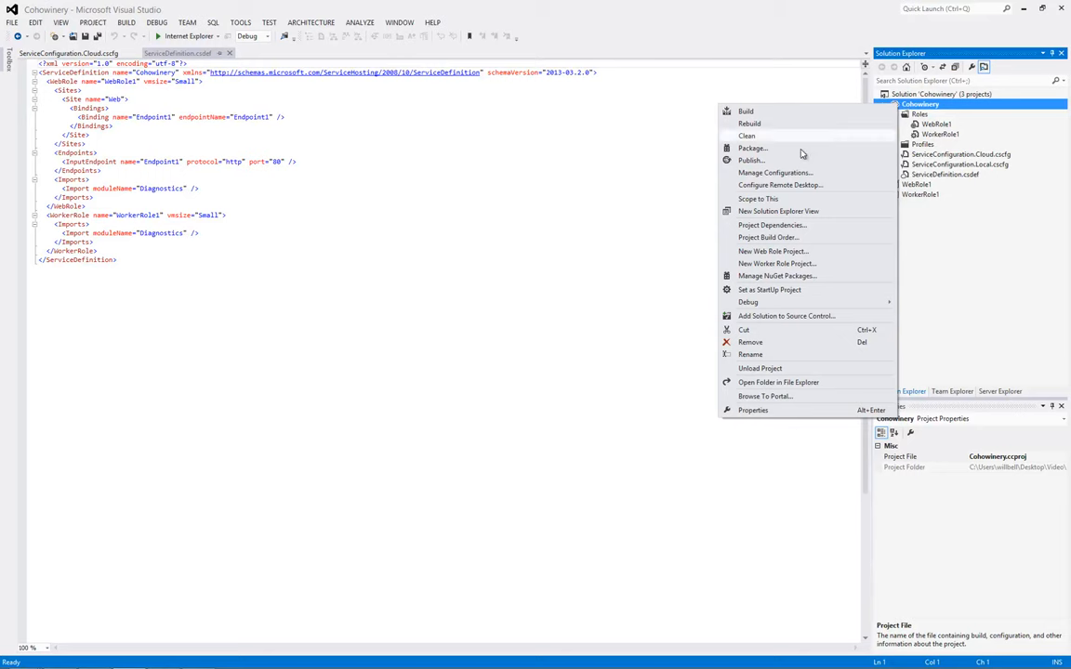
click(751, 160)
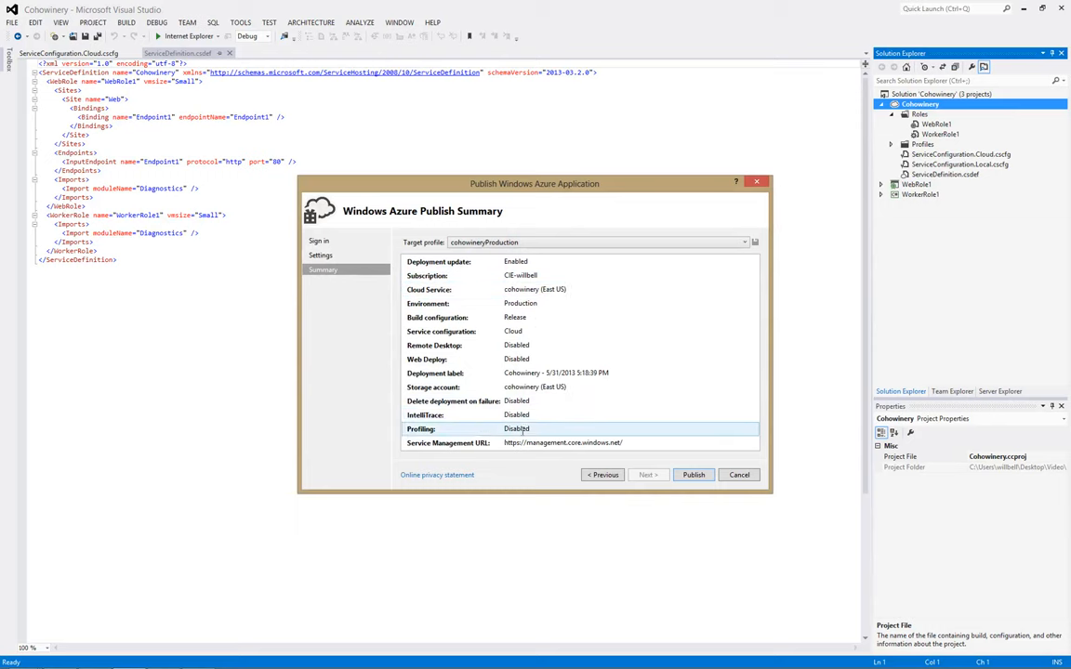
click(602, 474)
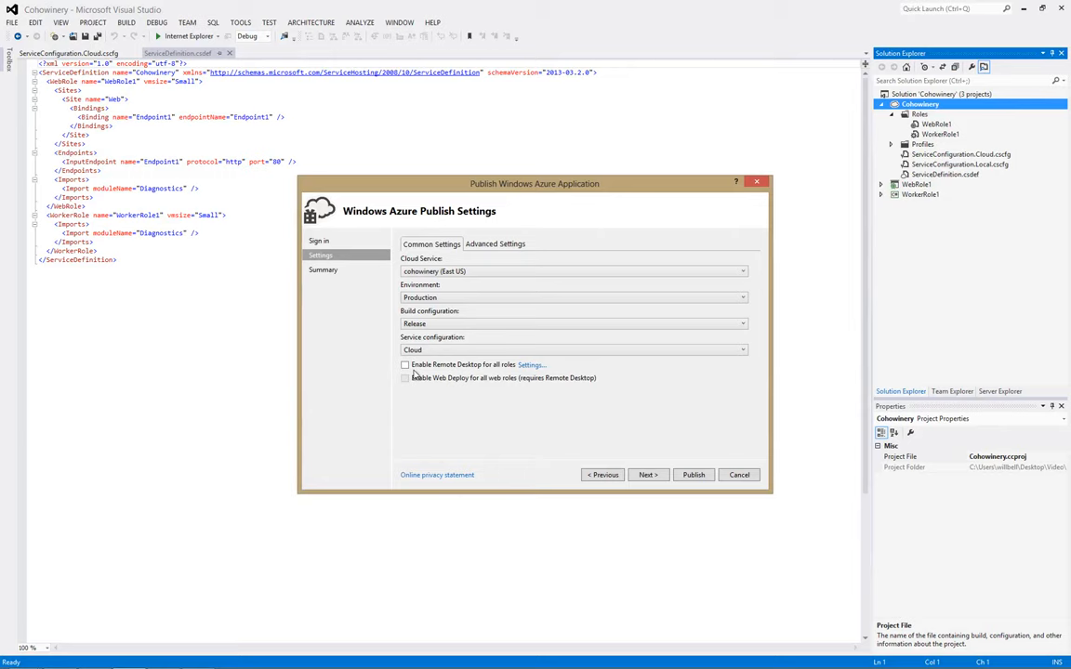
mouse_move(473, 378)
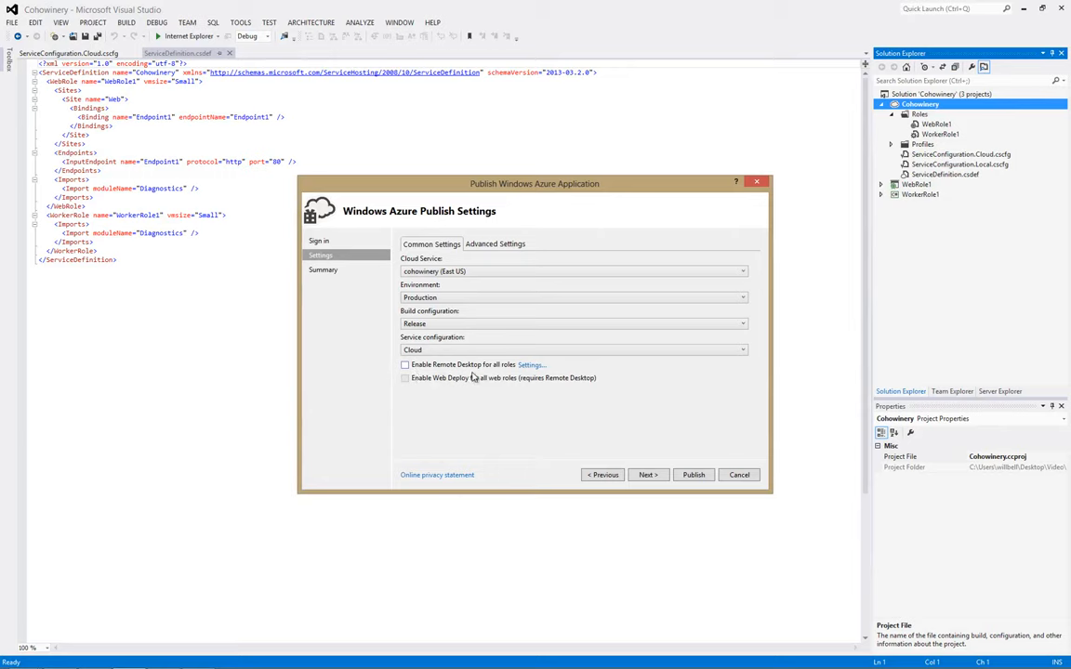
mouse_move(420, 371)
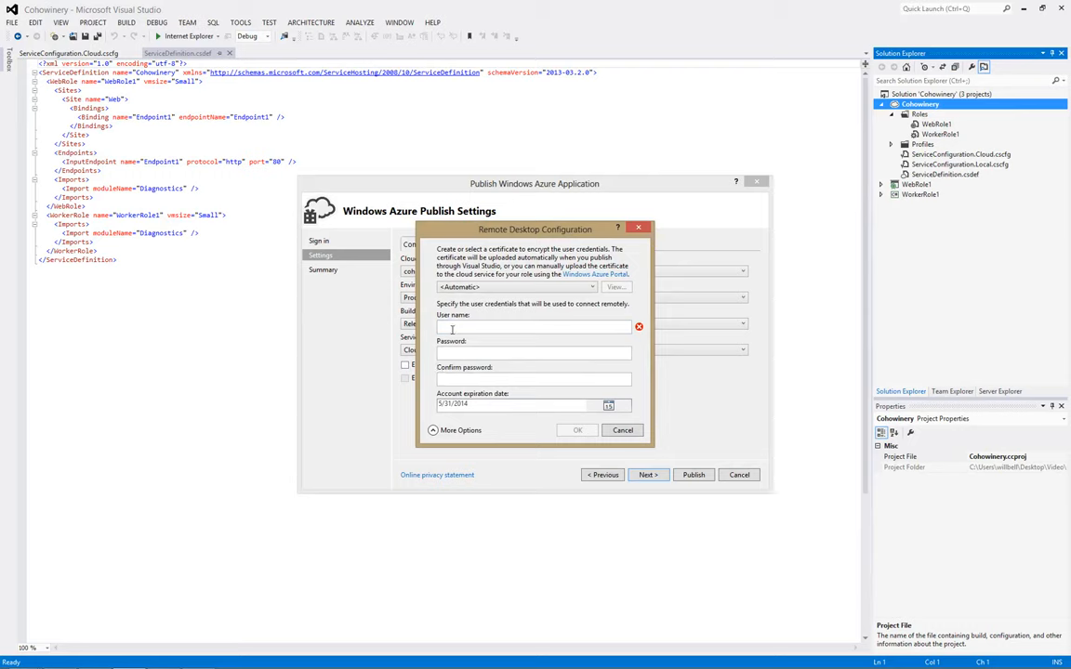
mouse_move(451, 375)
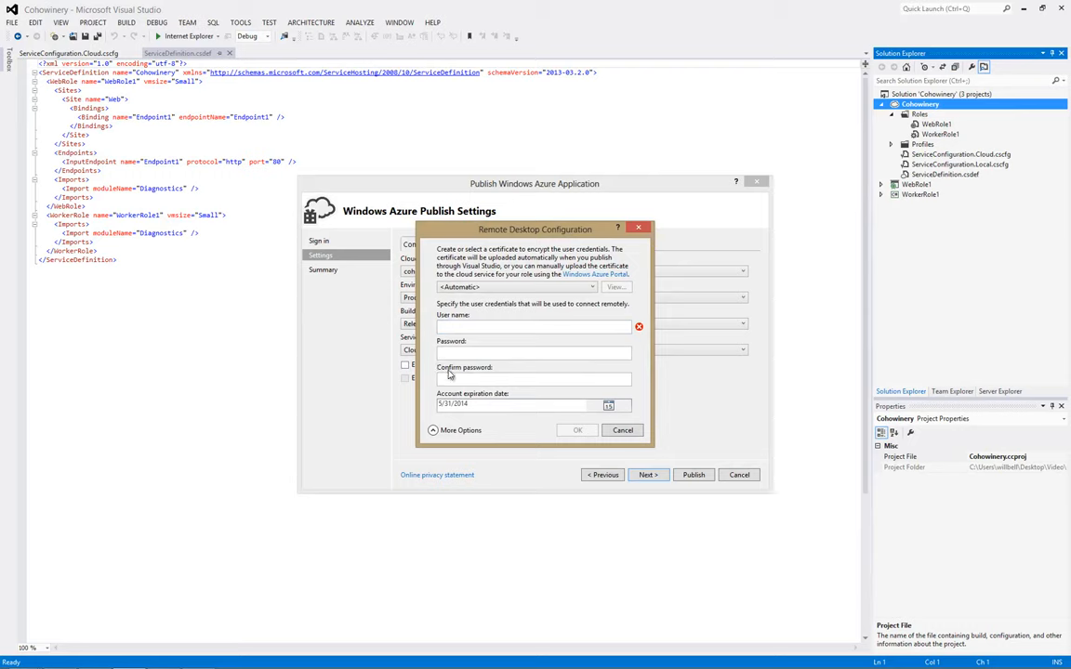
mouse_move(465, 319)
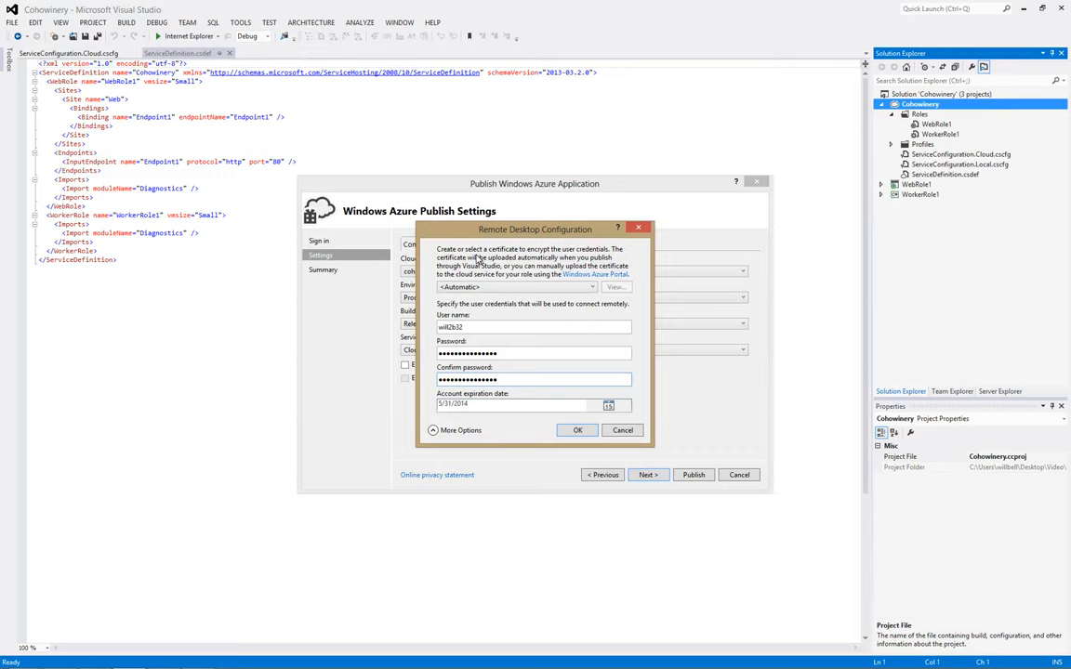
mouse_move(564, 427)
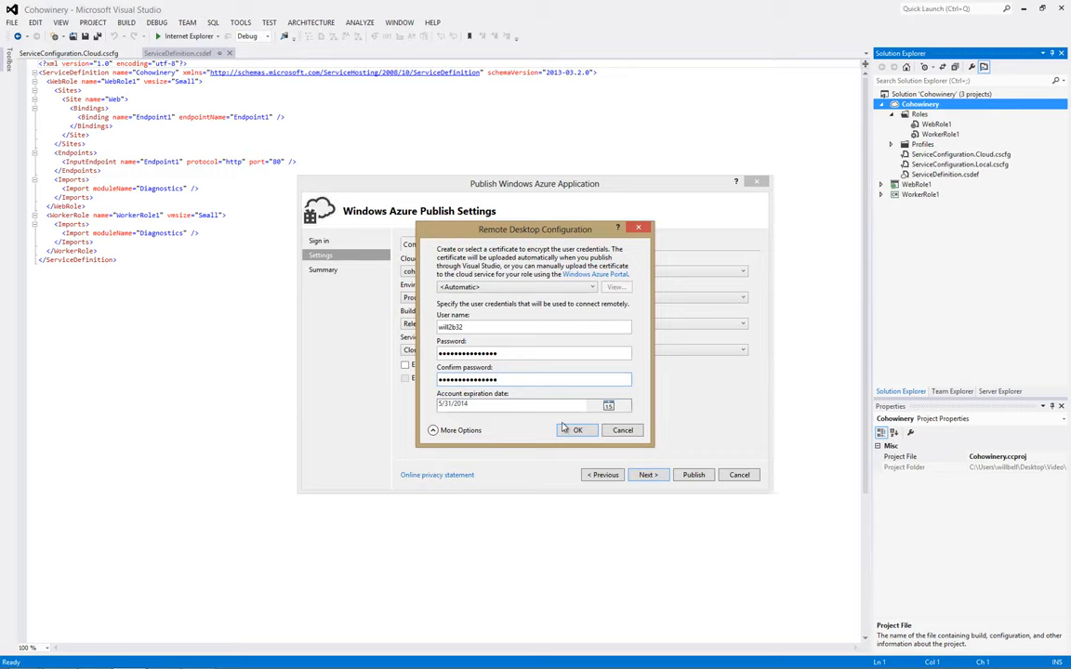
Accept the Remote Desktop credentials, close the publish wizard, and save the profile changes
click(576, 429)
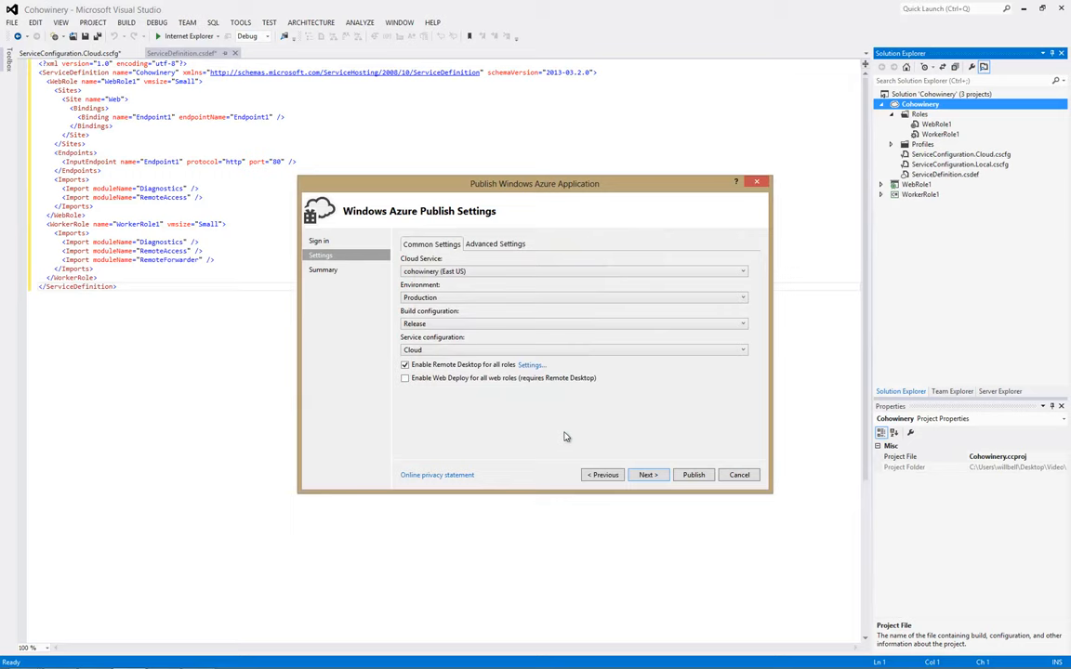
mouse_move(704, 519)
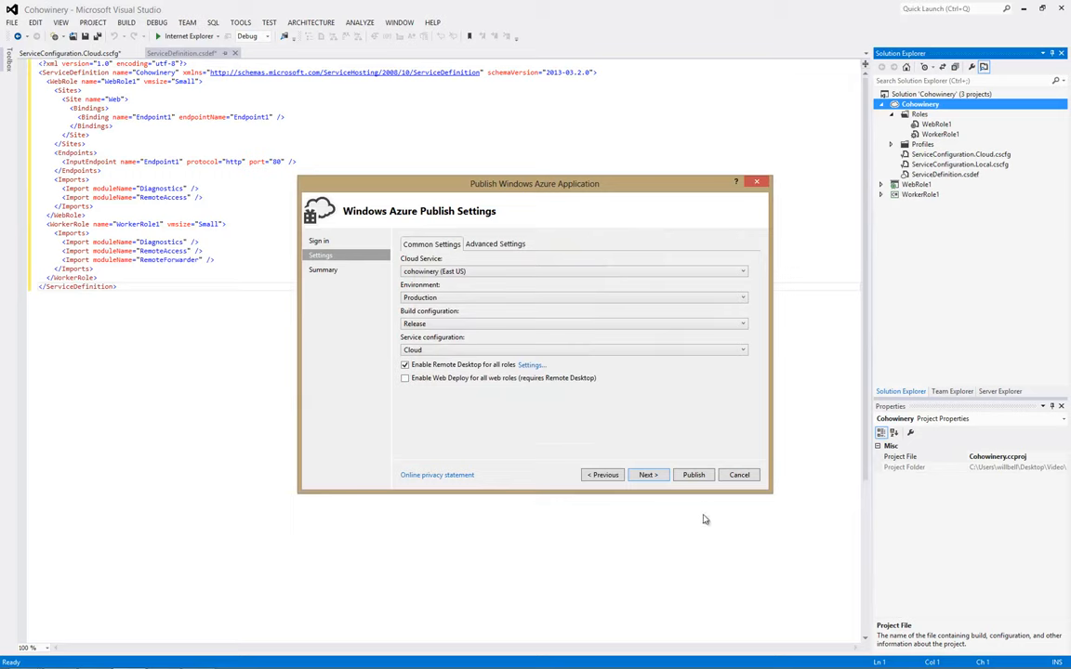
mouse_move(693, 475)
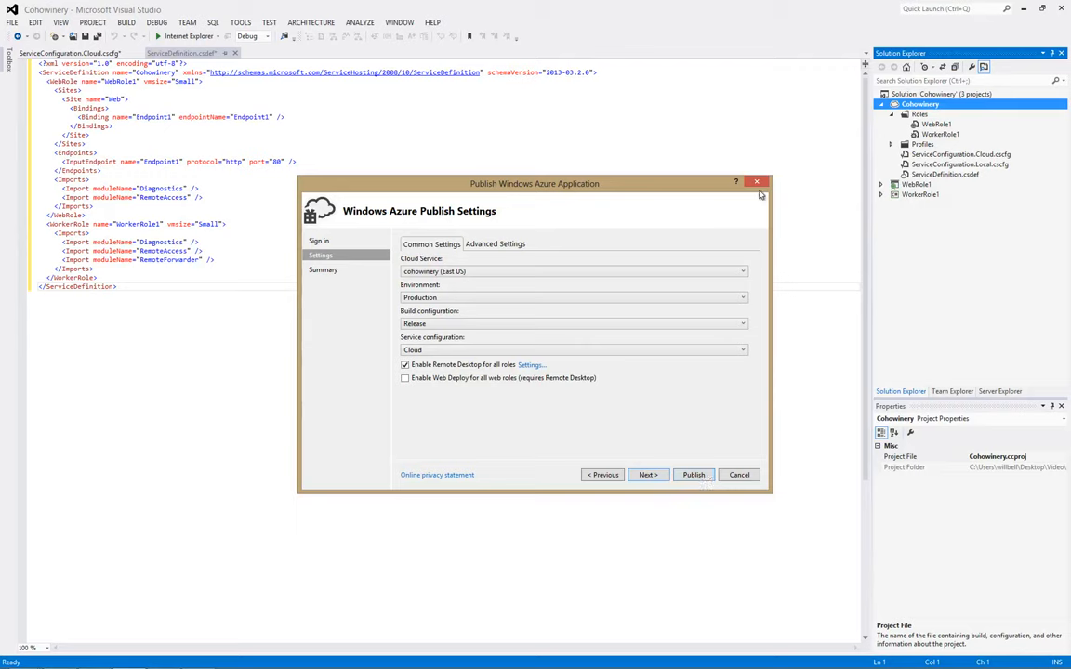
click(756, 181)
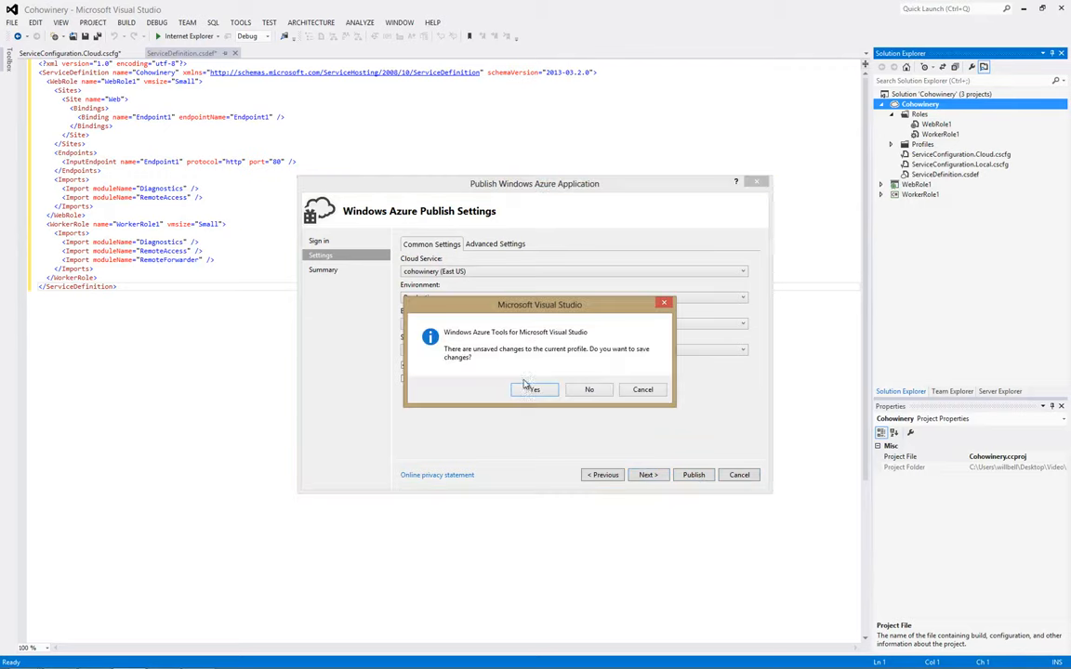
click(588, 390)
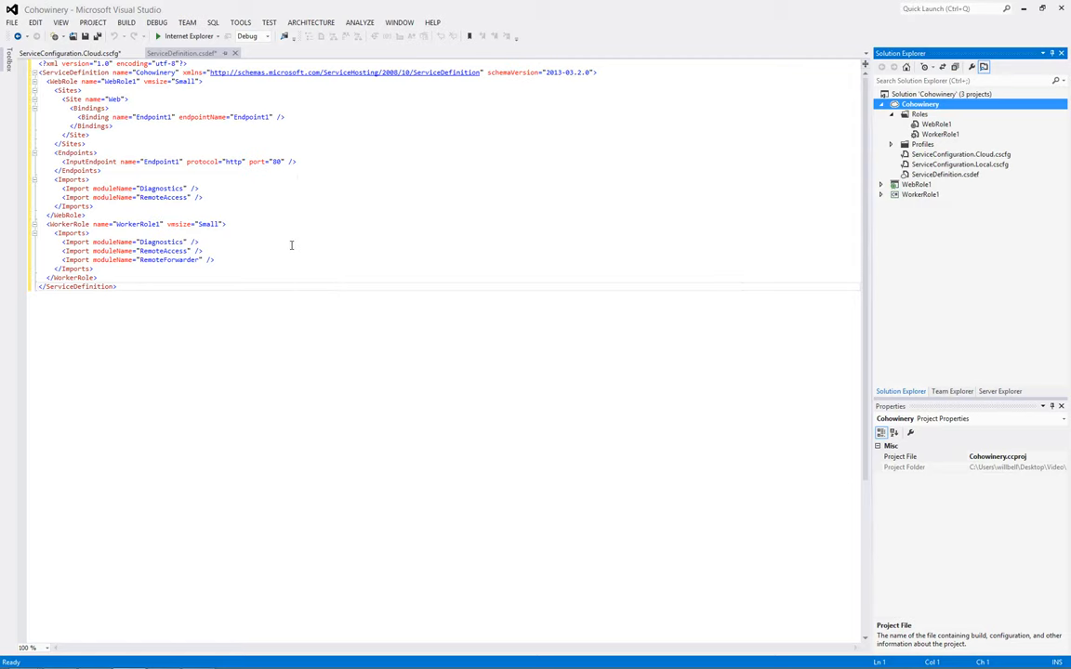
mouse_move(263, 249)
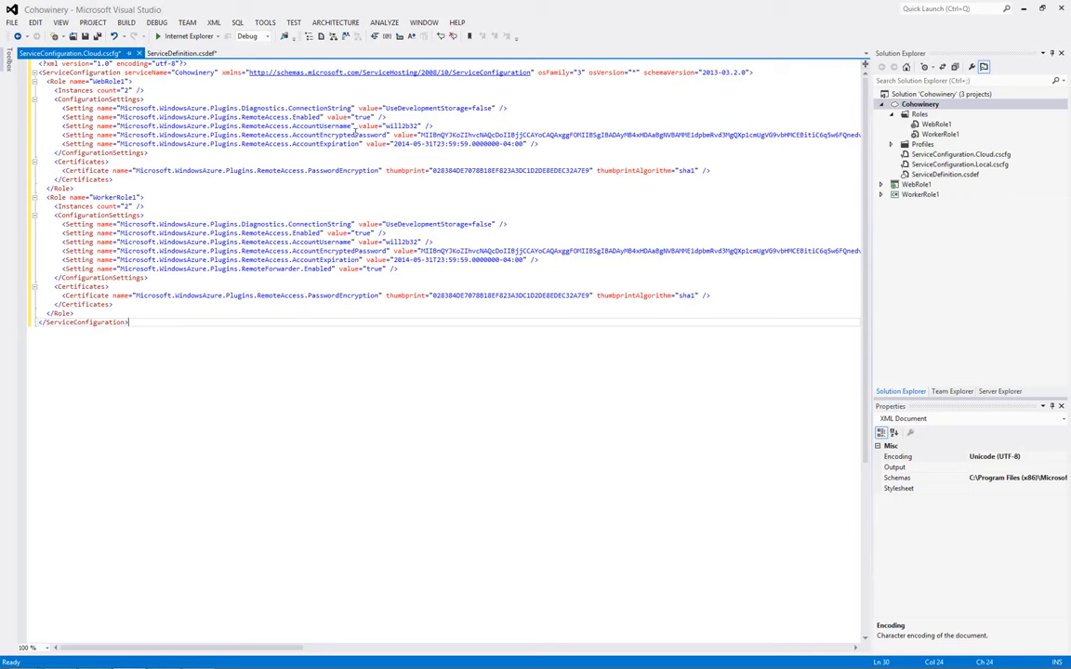
mouse_move(222, 169)
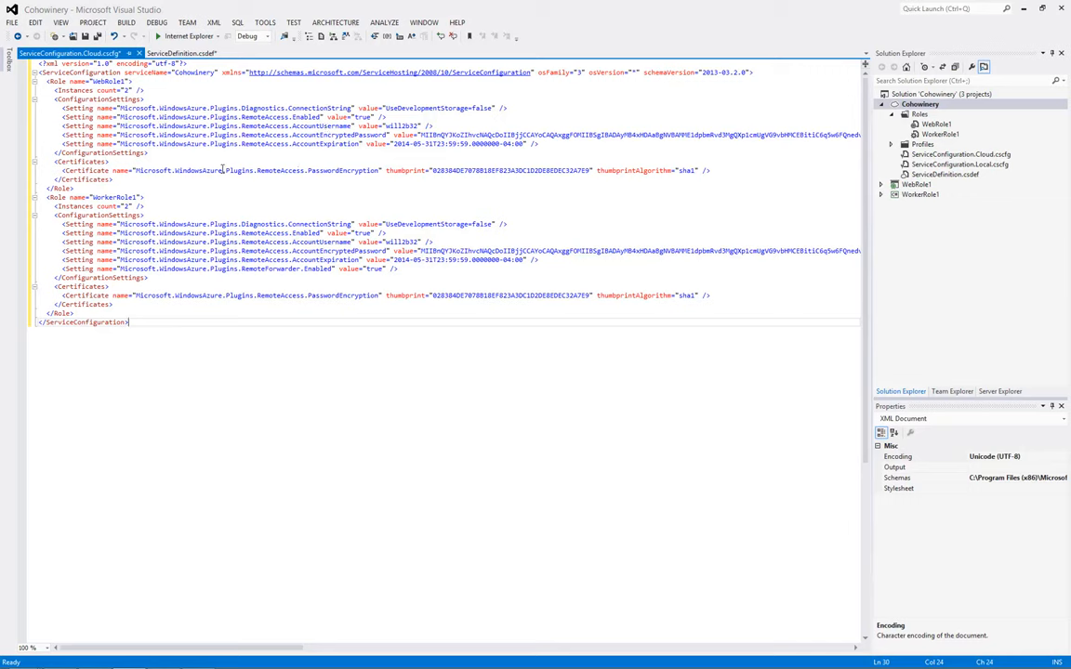